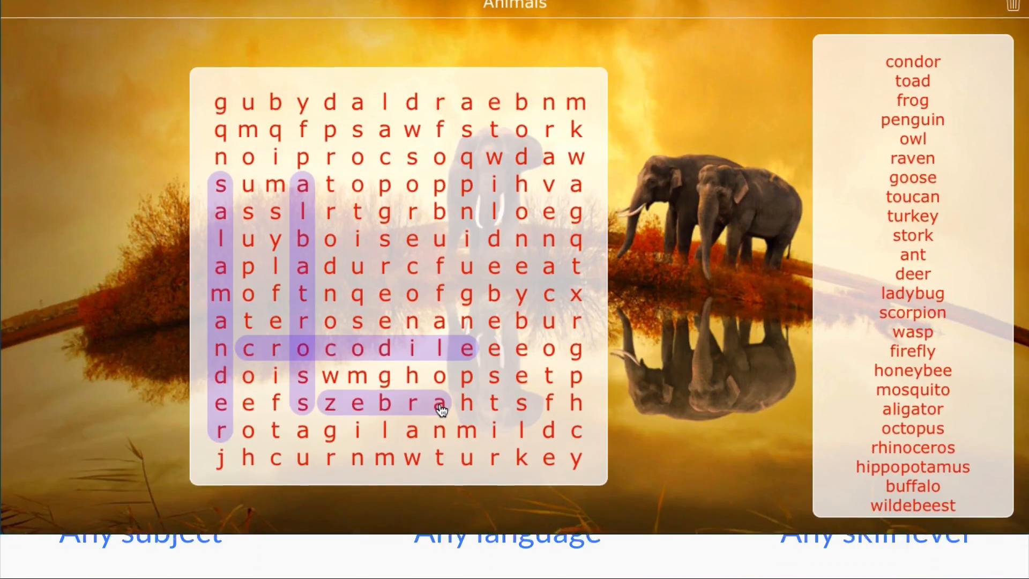
- Start a new widget and choose the Crossword type to reach its configuration
scroll("down", 3)
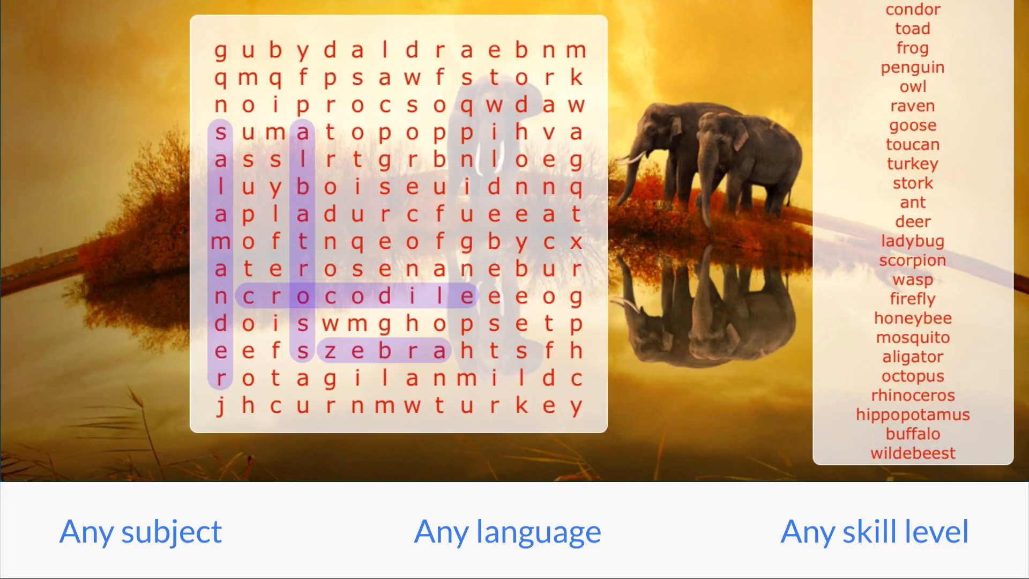
left_click(258, 167)
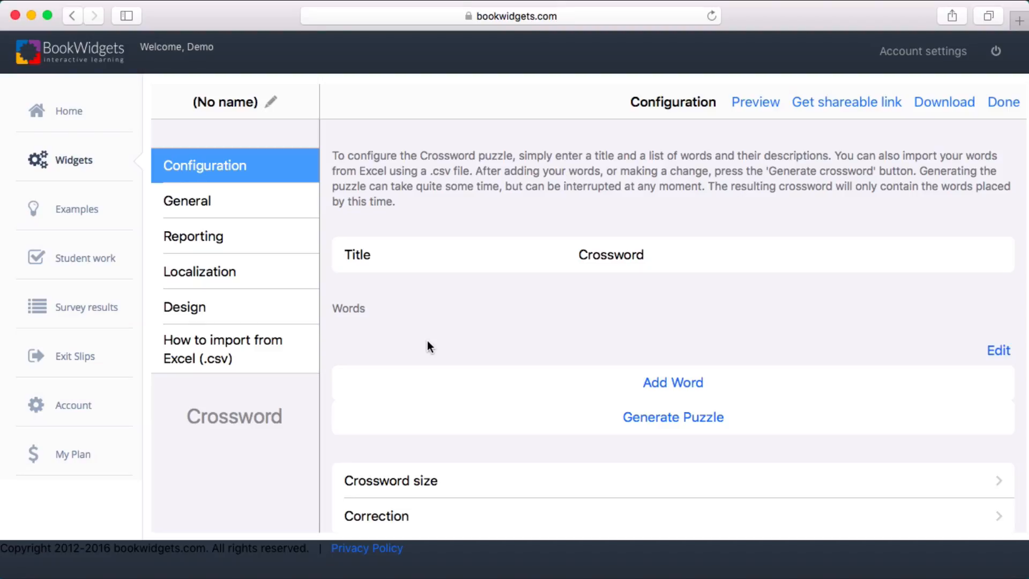
- Title the crossword 'Going on holiday', add a word clued 'place with many rooms', and generate the puzzle
type("Going on holiday")
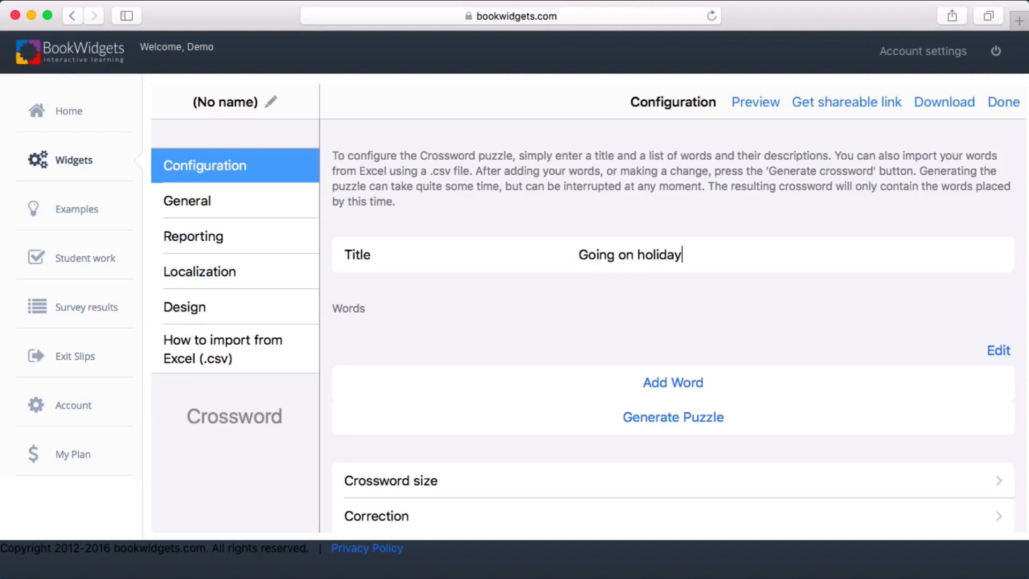
left_click(672, 382)
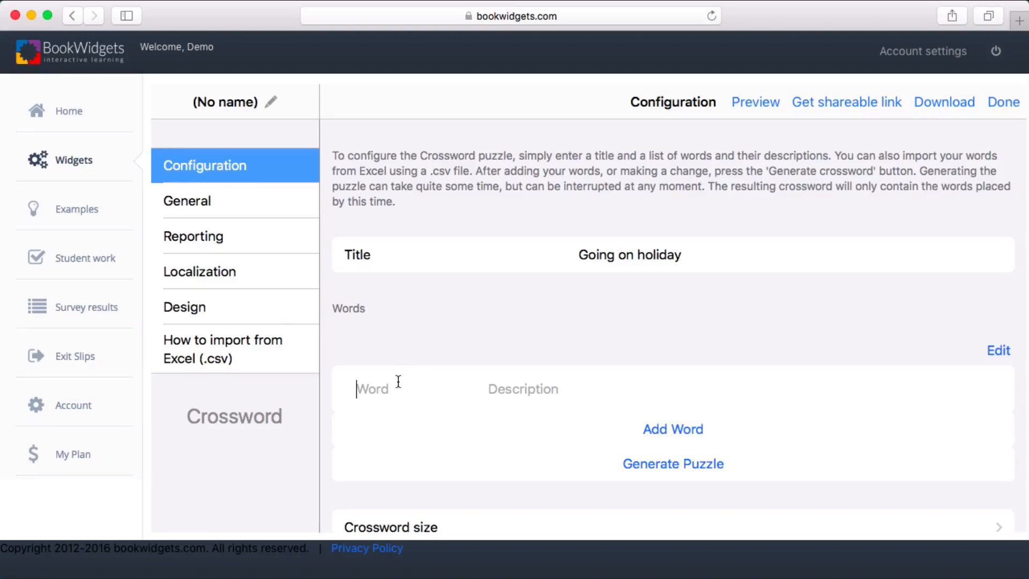
type("place with many rooms and beds")
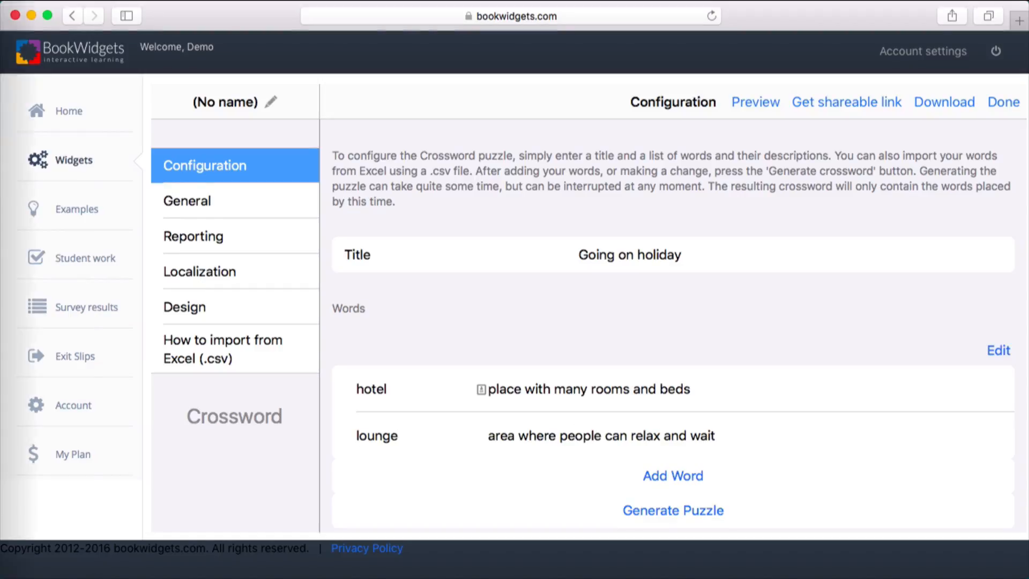
scroll("down", 3)
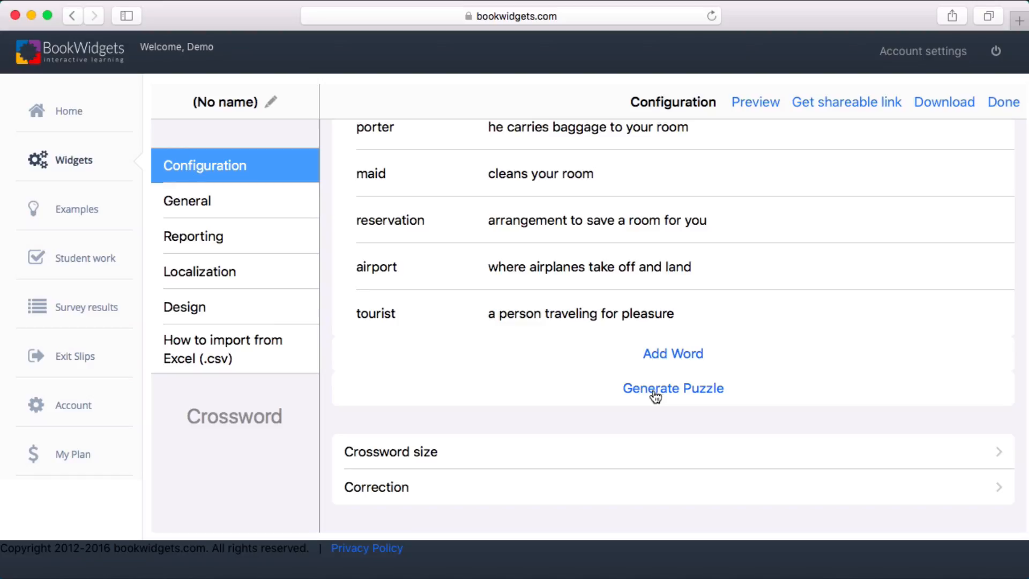
left_click(755, 102)
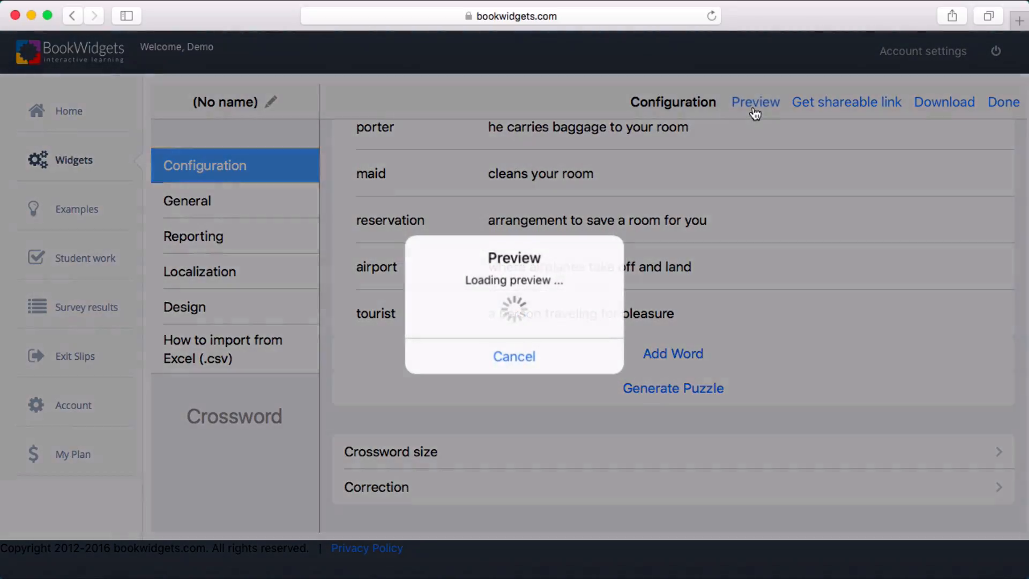
left_click(754, 102)
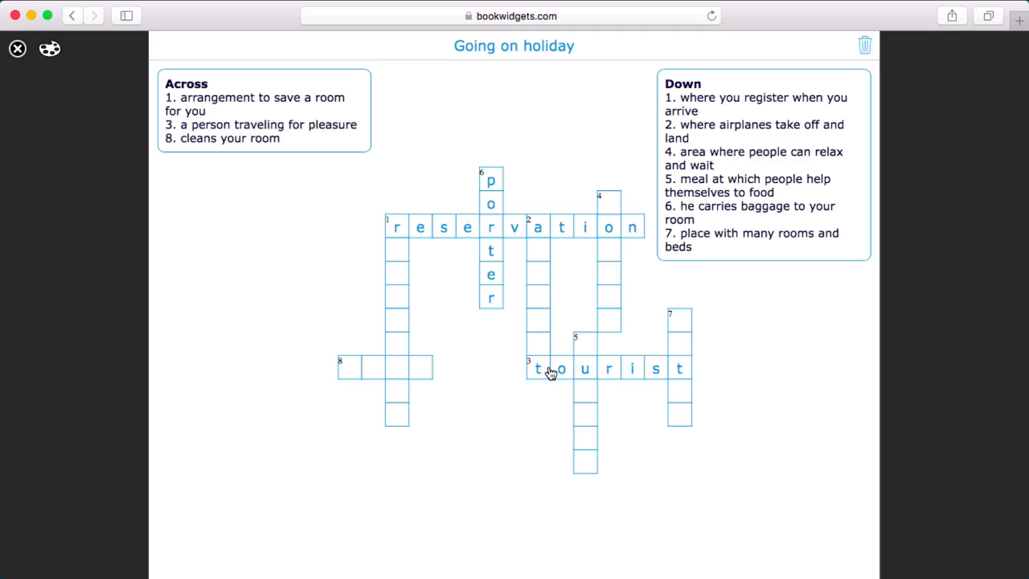
left_click(51, 48)
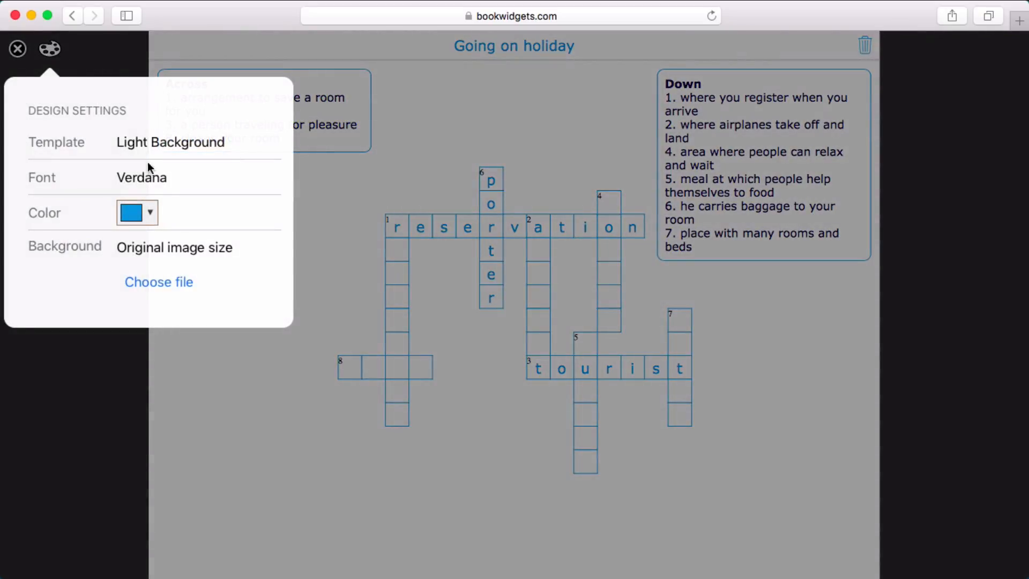
left_click(19, 49)
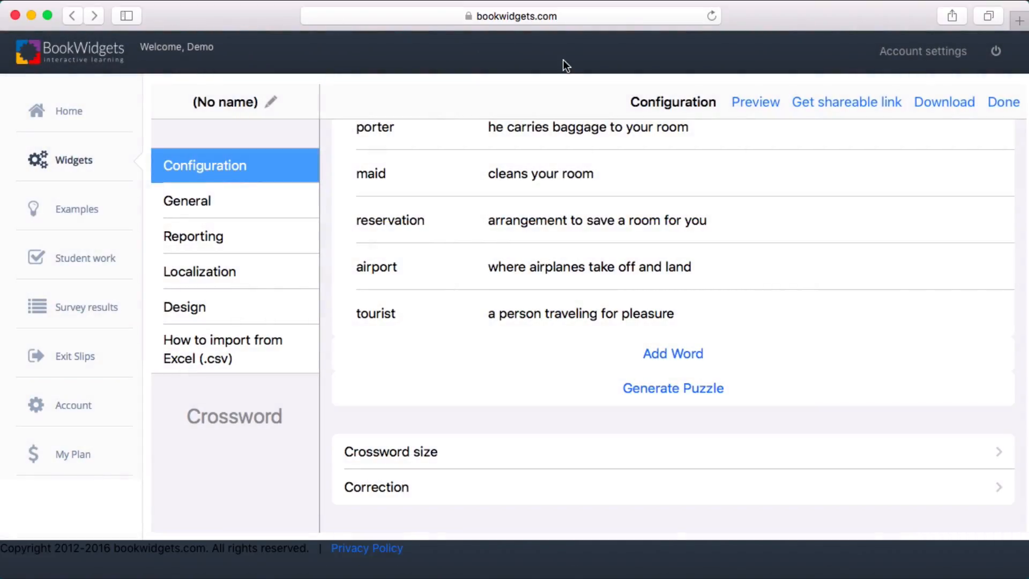
- Save the crossword with Done, returning to the Widgets list showing Traveling Crossword
left_click(845, 102)
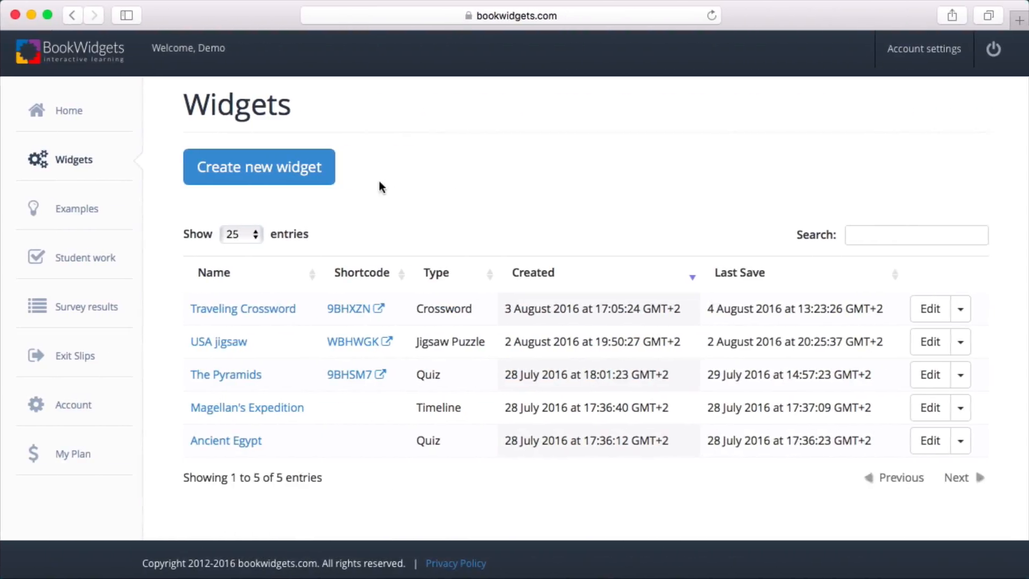
- Create a Bingo Card widget with travel words such as Hotel and preview it
left_click(258, 166)
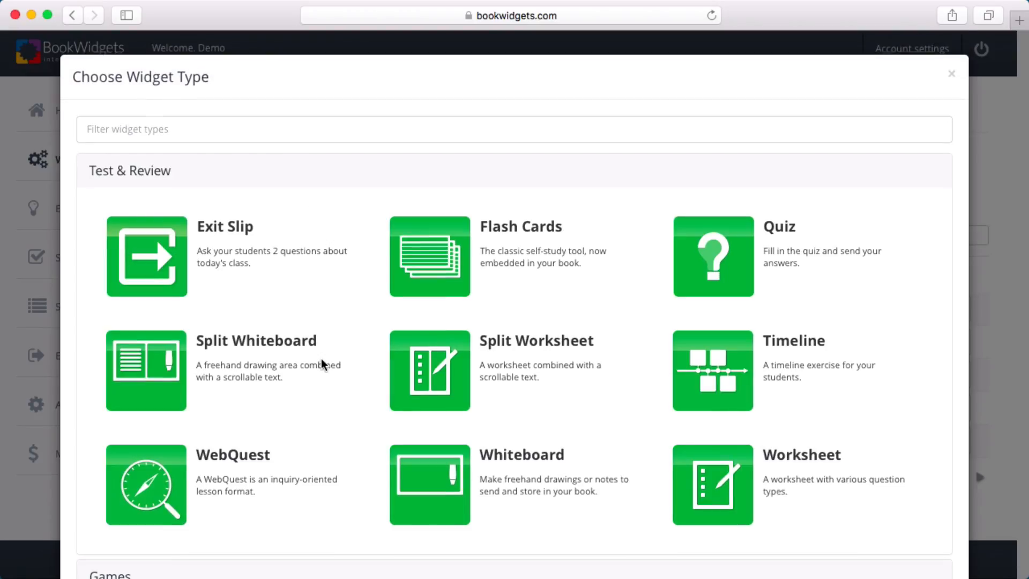
left_click(951, 74)
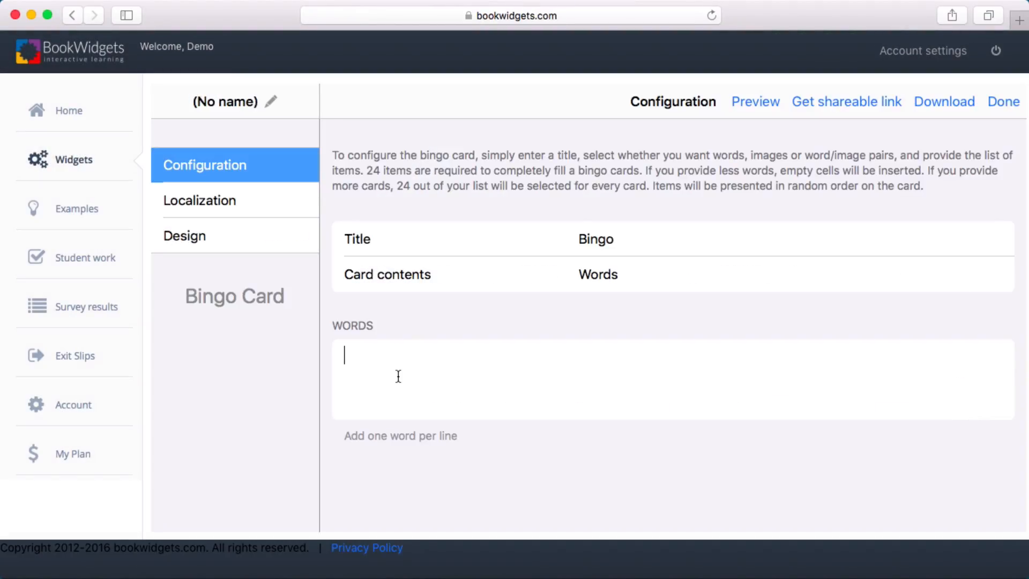
type("Hotel")
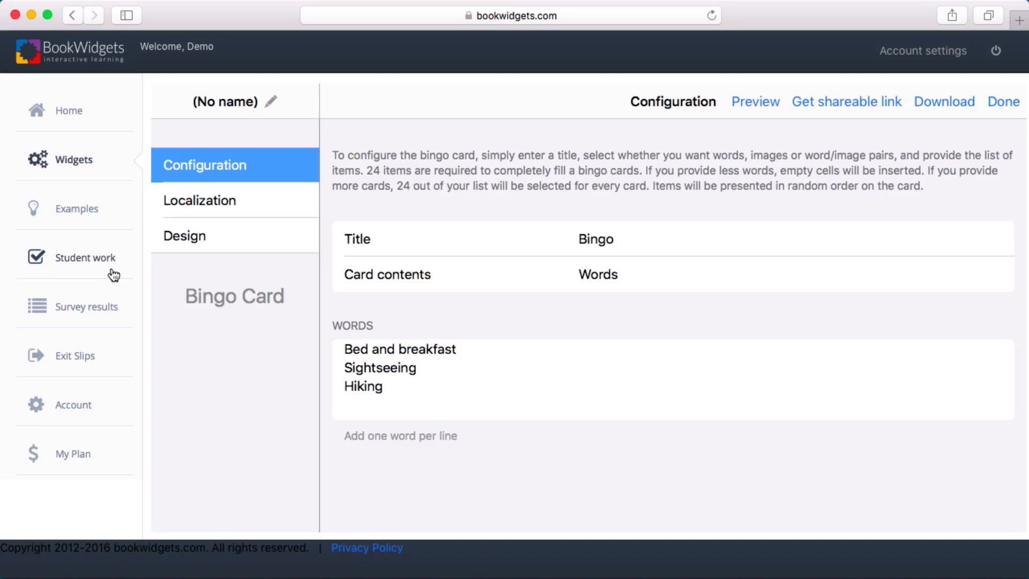
left_click(756, 101)
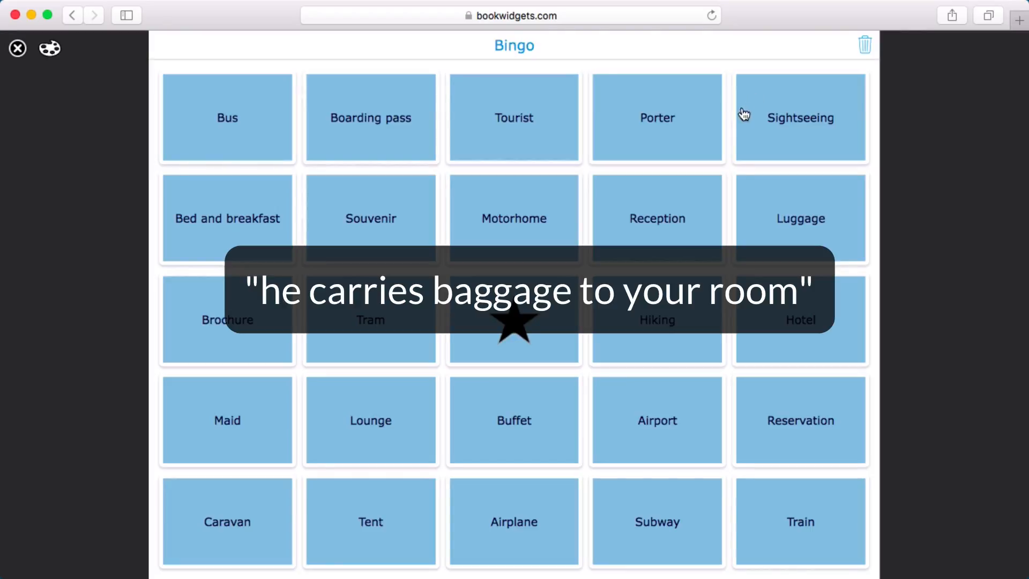
- Mark Porter, Tram, Airport and Subway on the card to complete a column for Bingo!
left_click(657, 117)
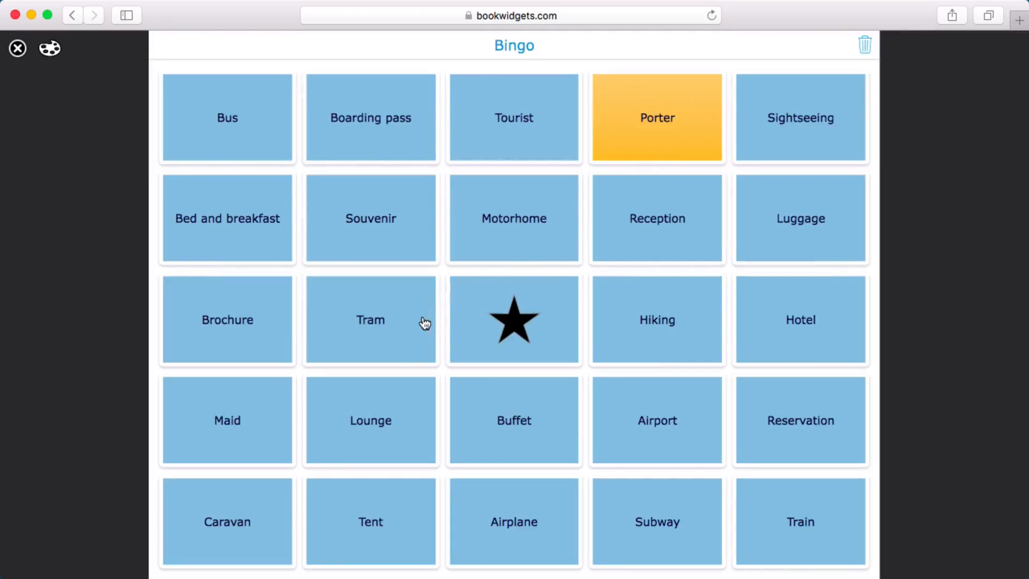
left_click(370, 319)
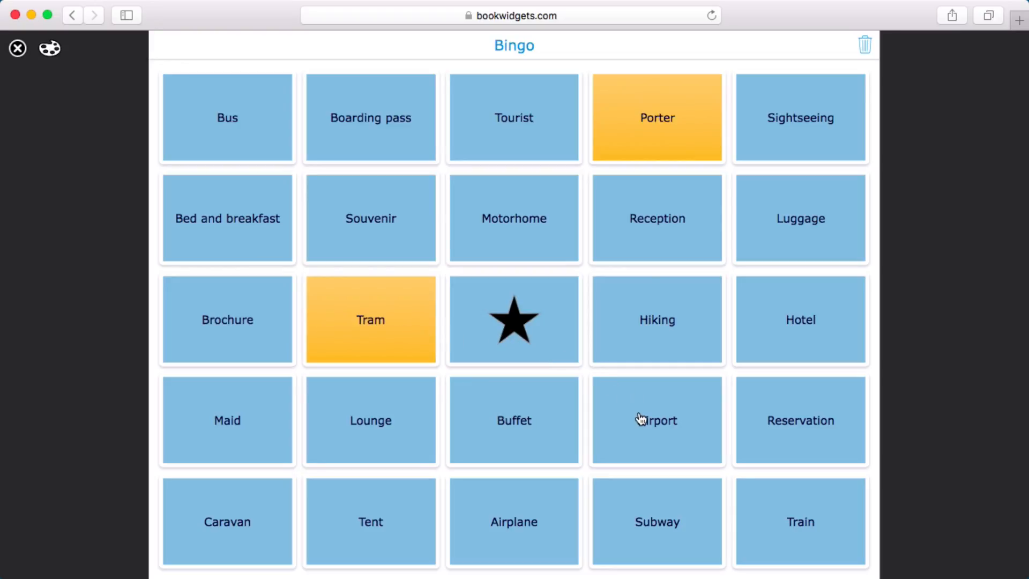
left_click(657, 420)
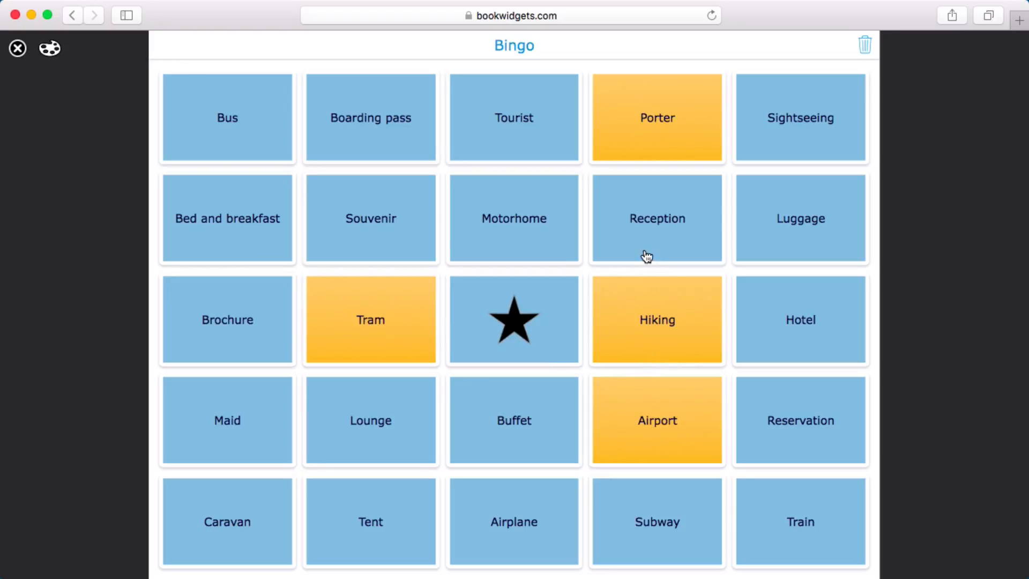
left_click(655, 522)
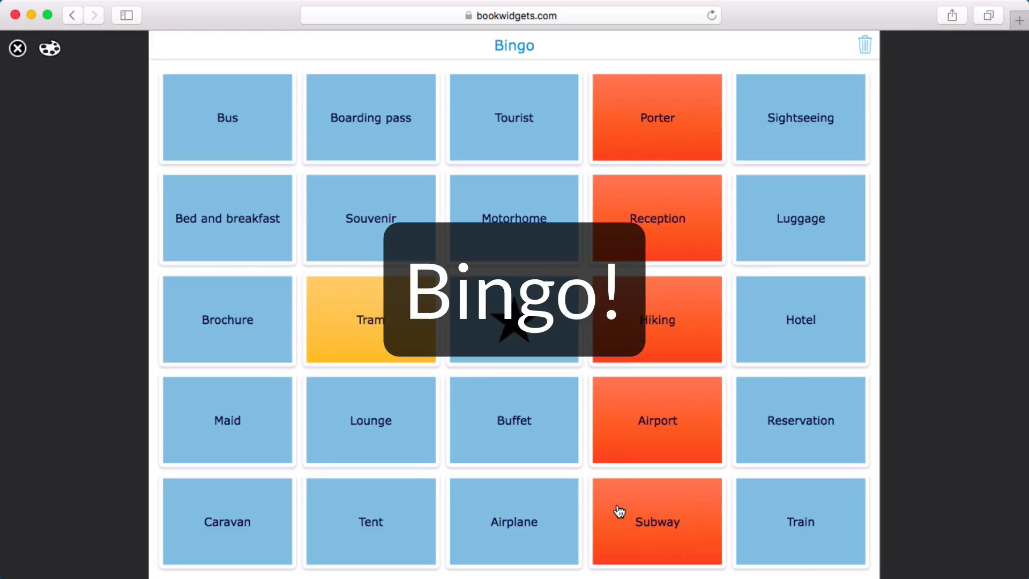